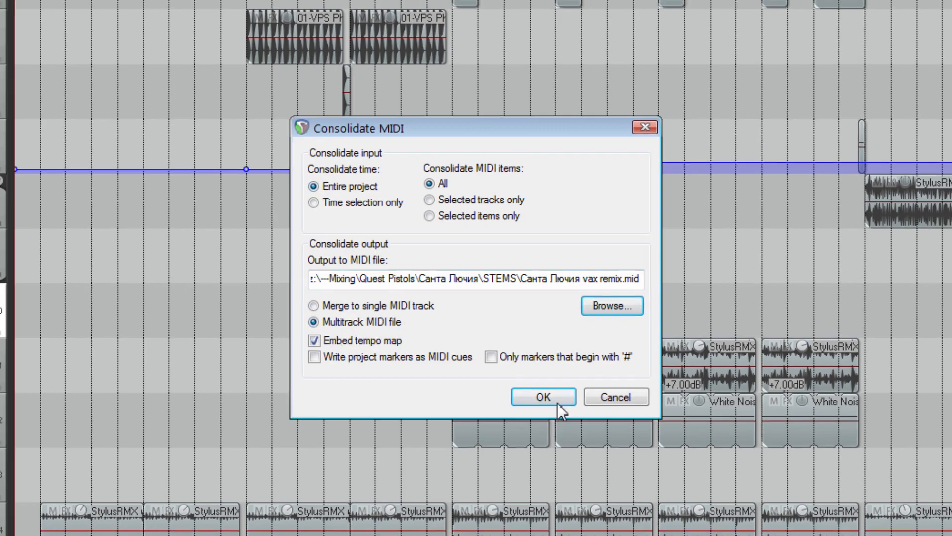
Consolidate all project MIDI into one multitrack MIDI file with tempo map in STEMS
click(542, 396)
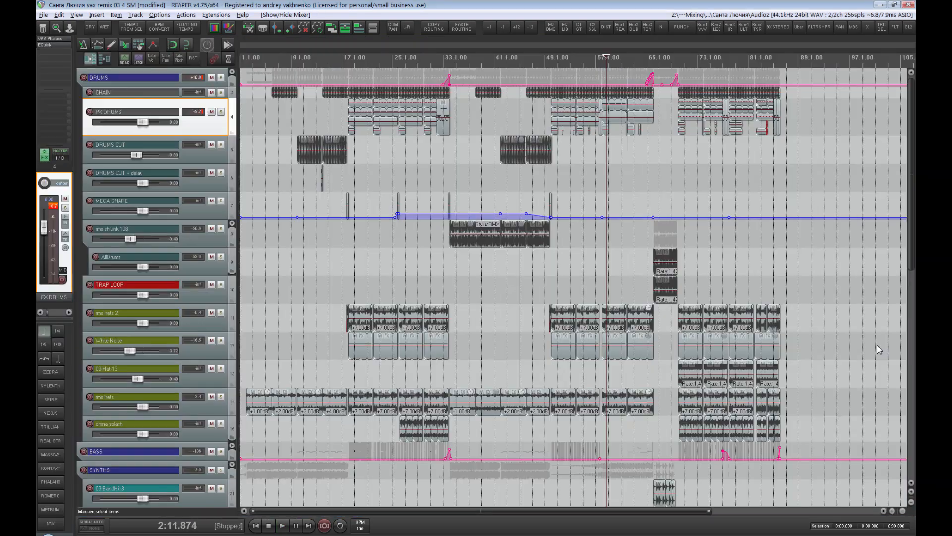
click(281, 15)
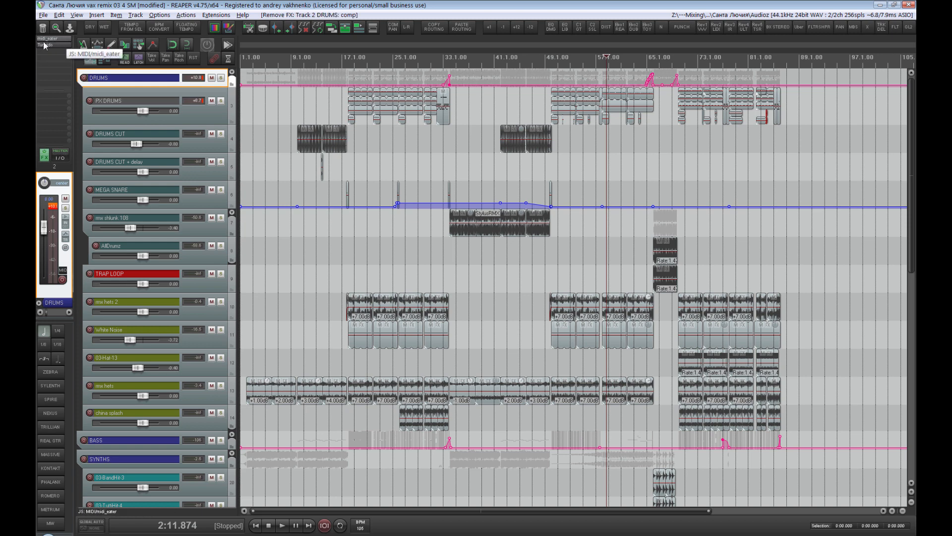
click(444, 56)
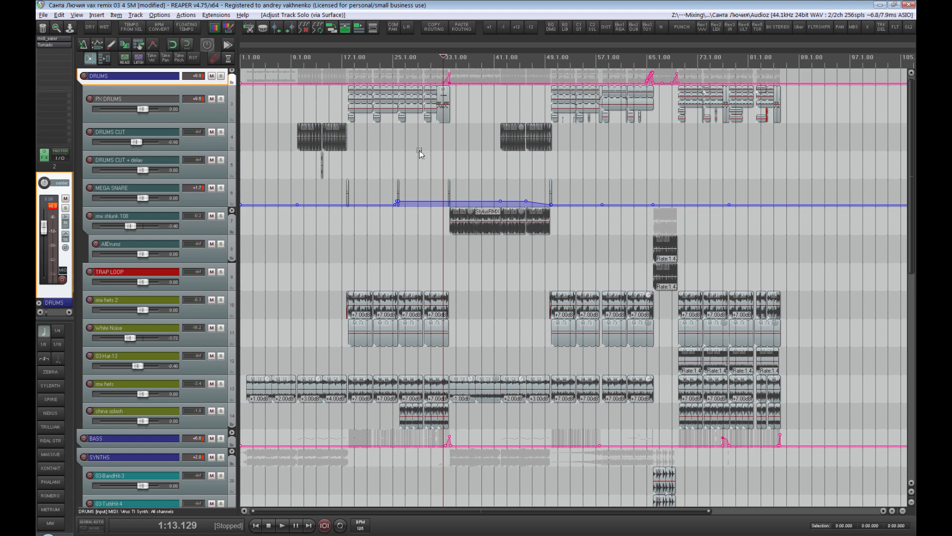
Solo PX DRUMS and configure a 24-bit WAV render from the Master Mix WAV preset into STEMS
click(121, 101)
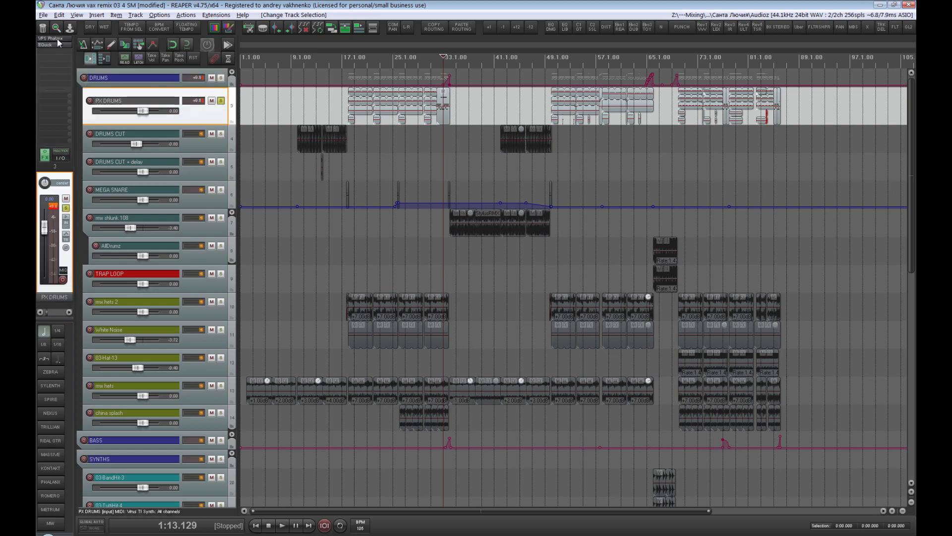
click(282, 525)
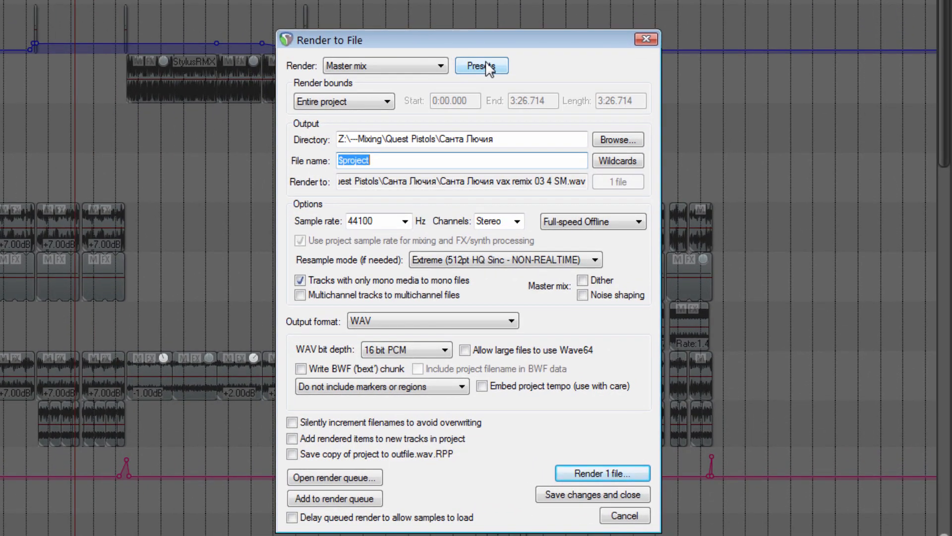
click(482, 65)
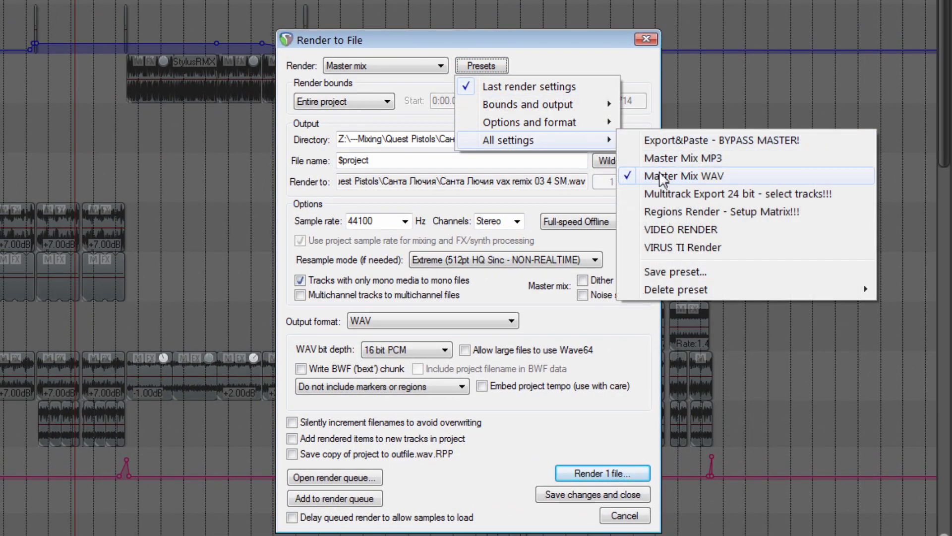
click(406, 349)
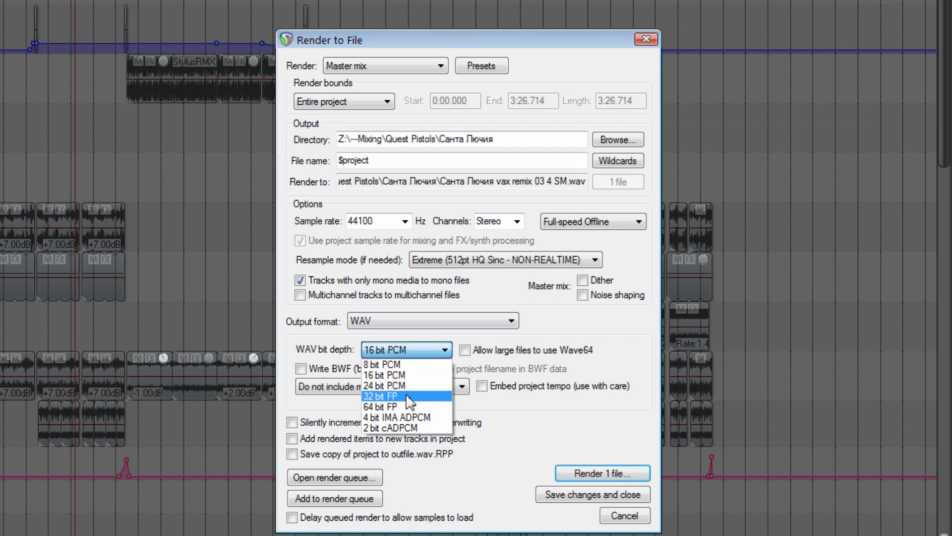
click(384, 375)
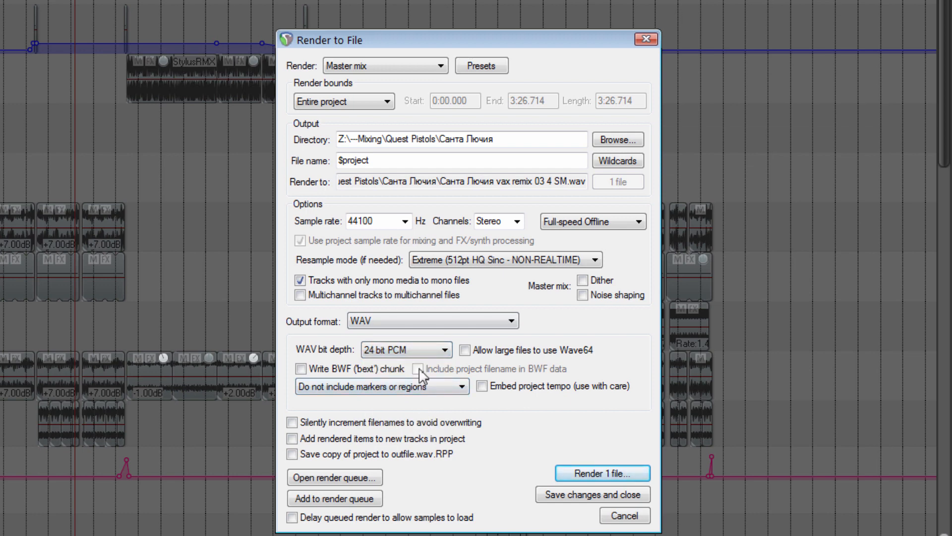
text(\STEME)
text(KICK)
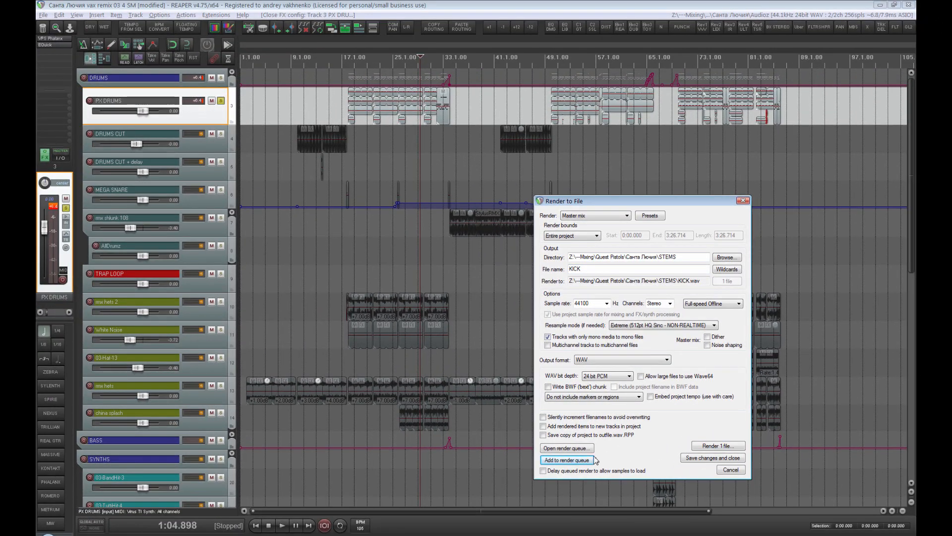
Queue the KICK stem, re-solo PX DRUMS, and queue the SNARE stem
click(566, 460)
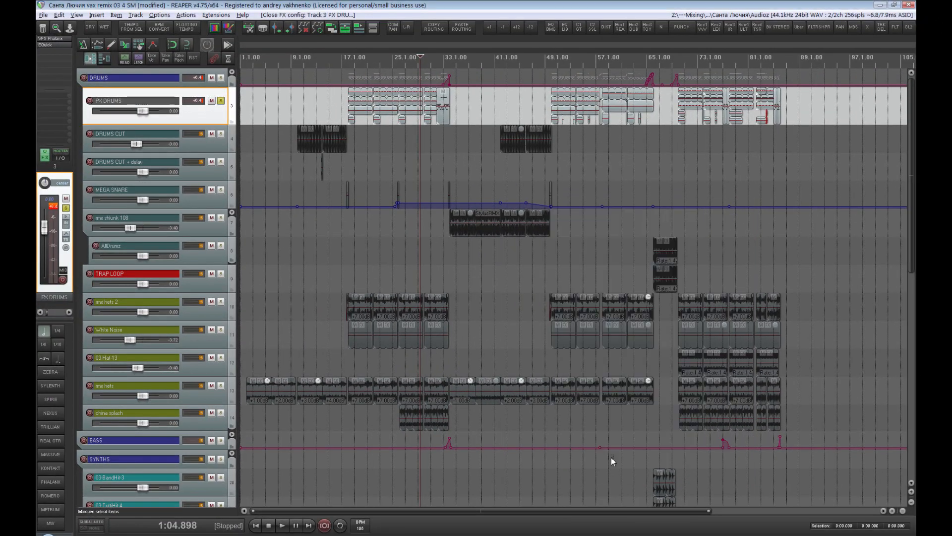
click(220, 100)
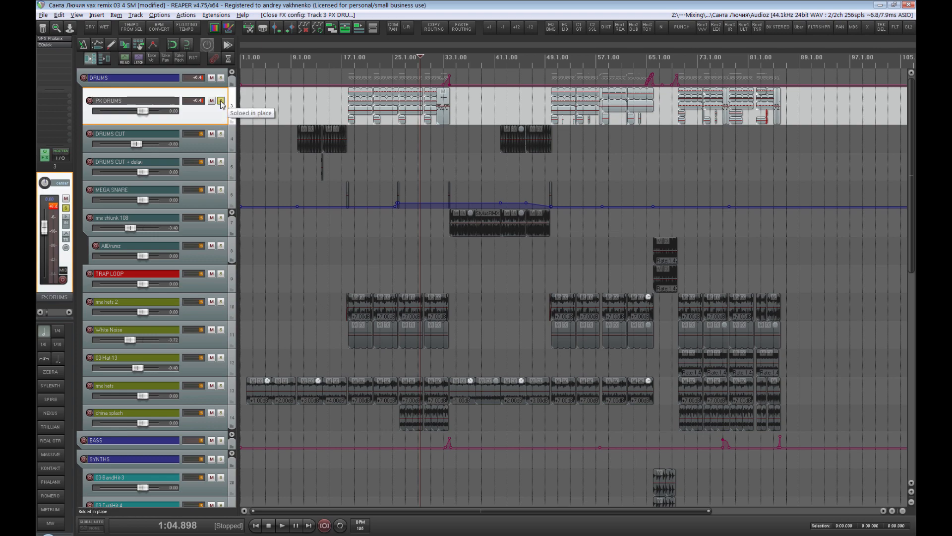
click(222, 101)
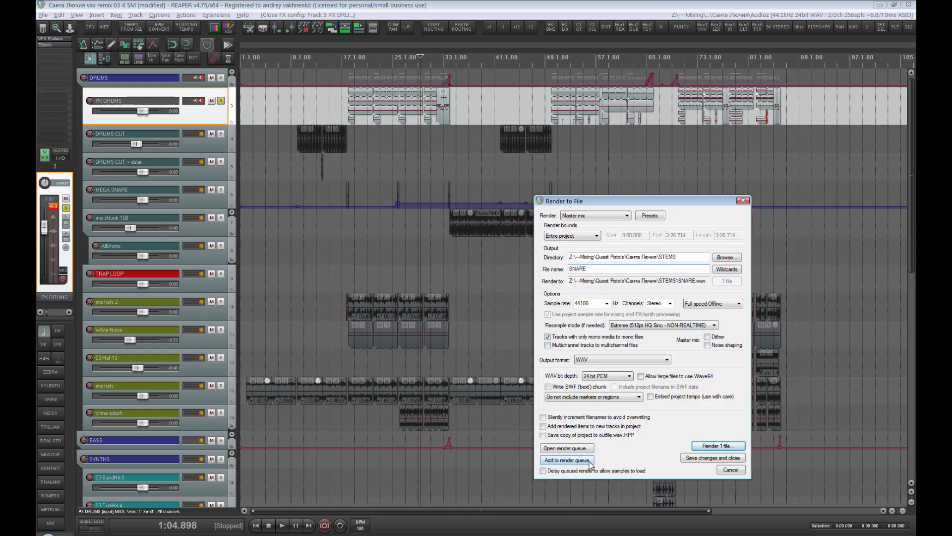
click(567, 460)
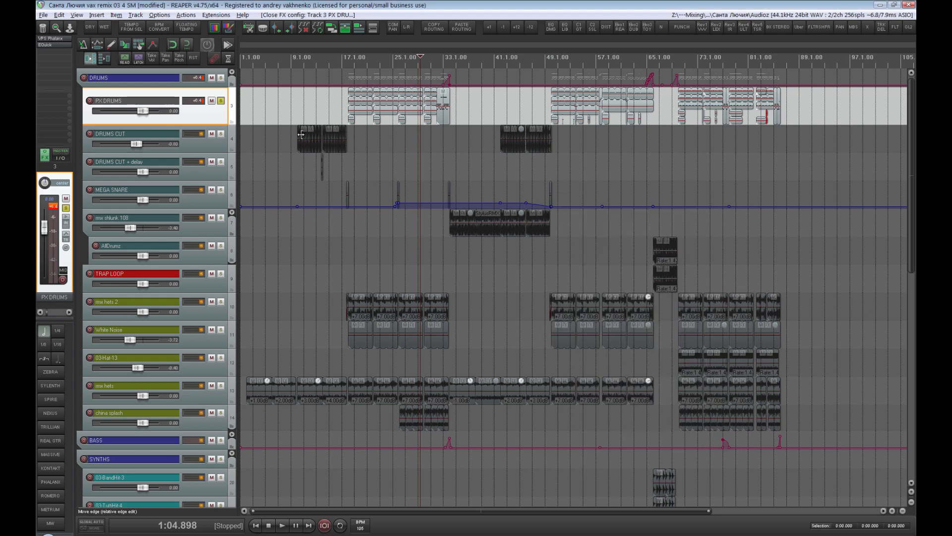
Queue the TOMS stem and prepare a DRUMS MID render from the cut-drum tracks
click(79, 100)
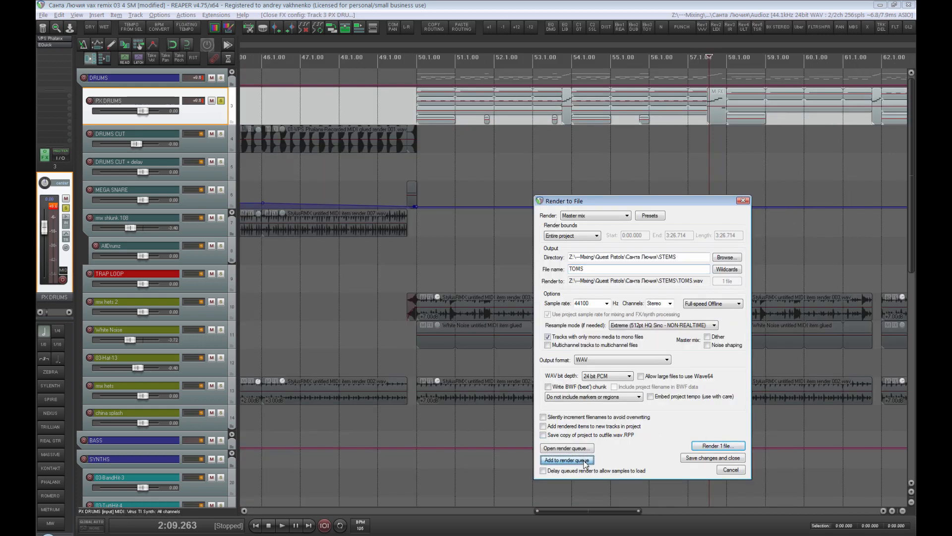
click(566, 460)
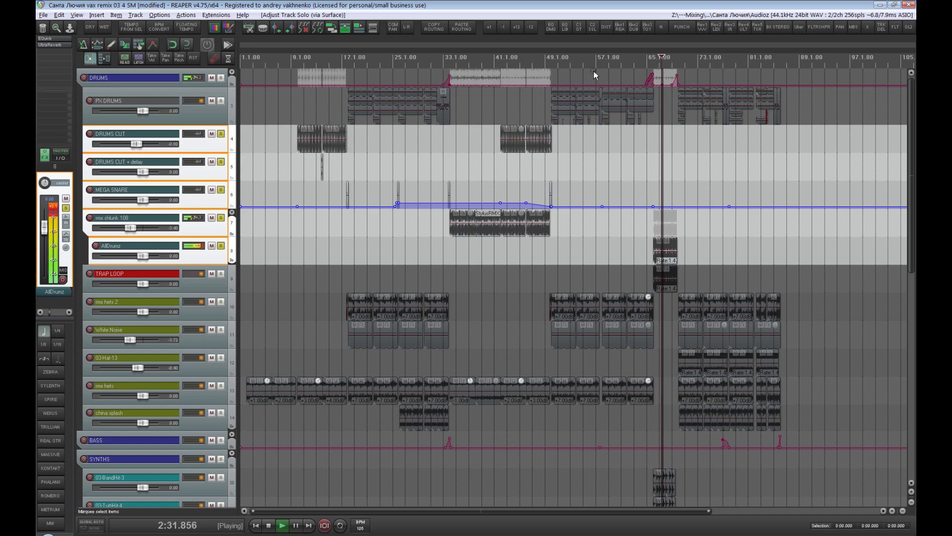
click(532, 56)
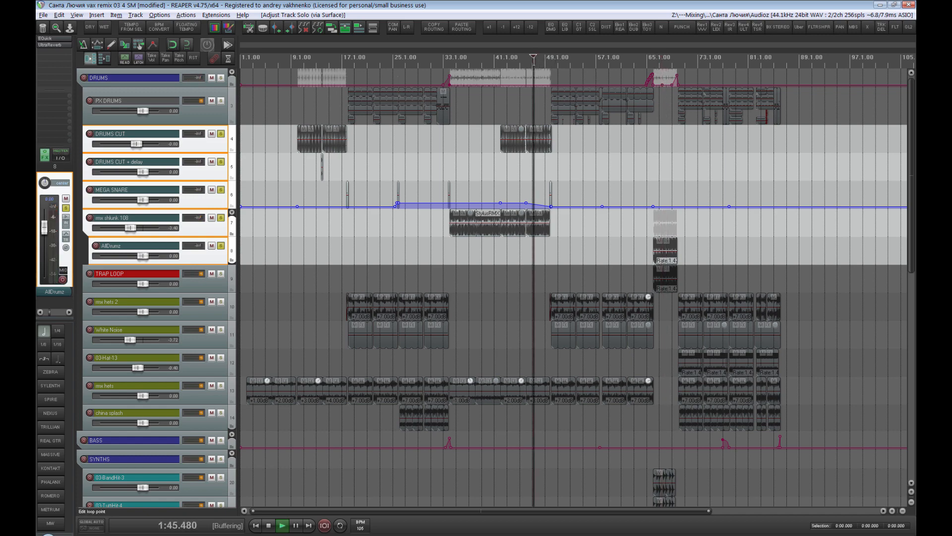
click(281, 525)
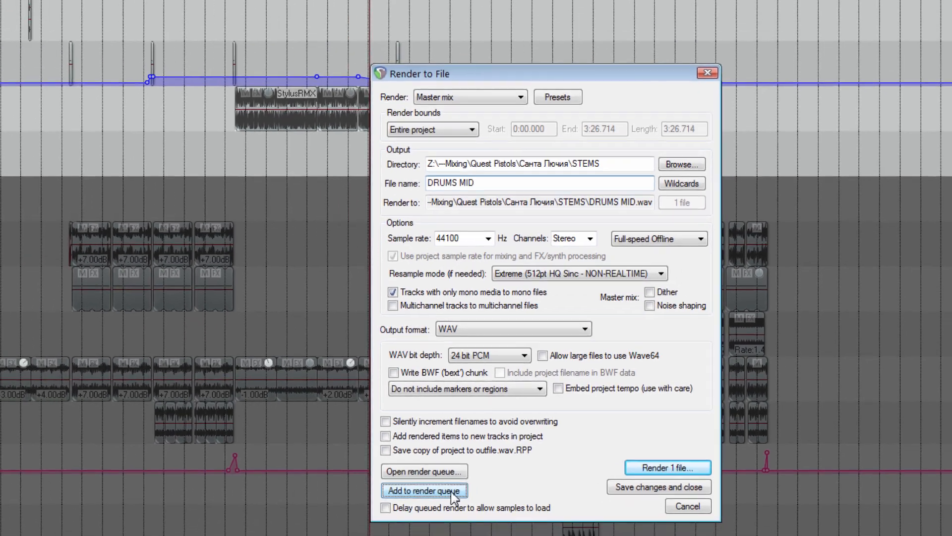
Queue the DRUMS MID stem, audition the soloed TRAP LOOP track, and queue TRAP LOOP
click(424, 490)
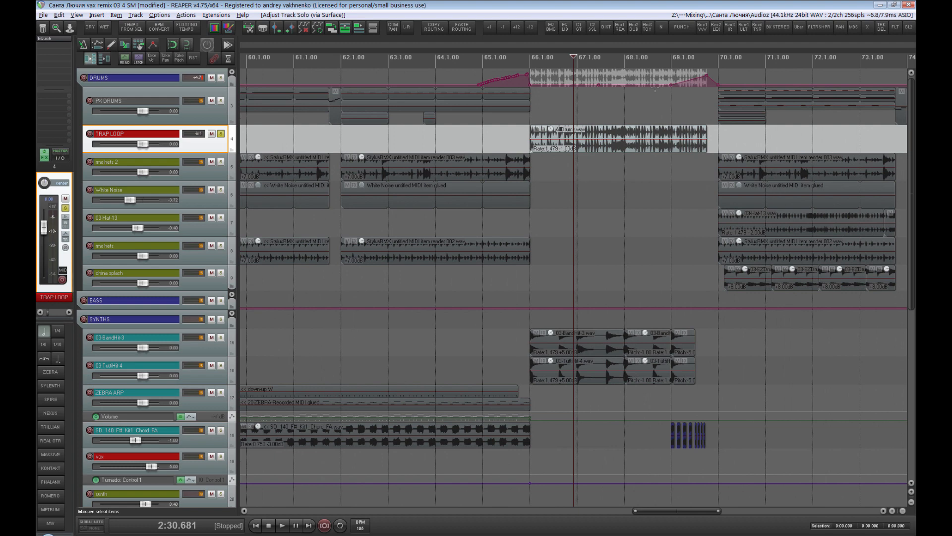
scroll(right, 3)
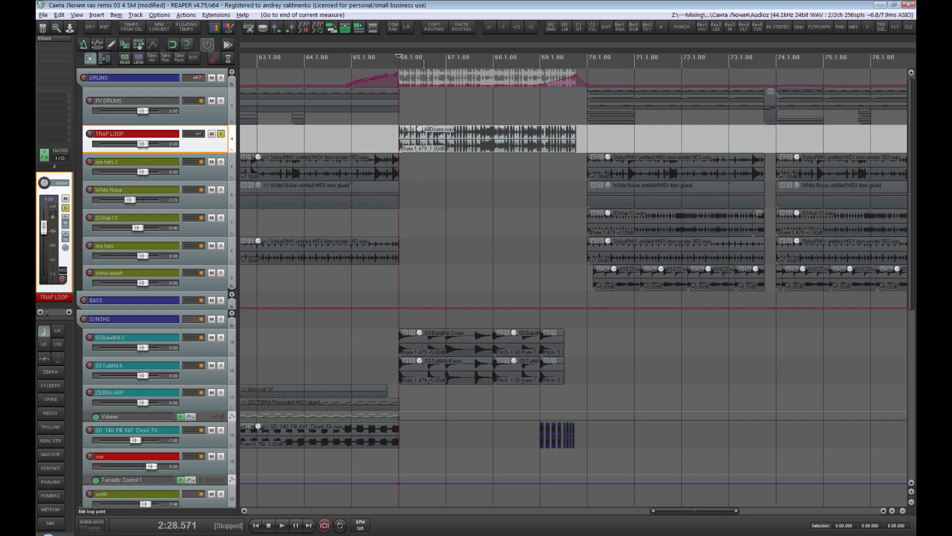
click(281, 525)
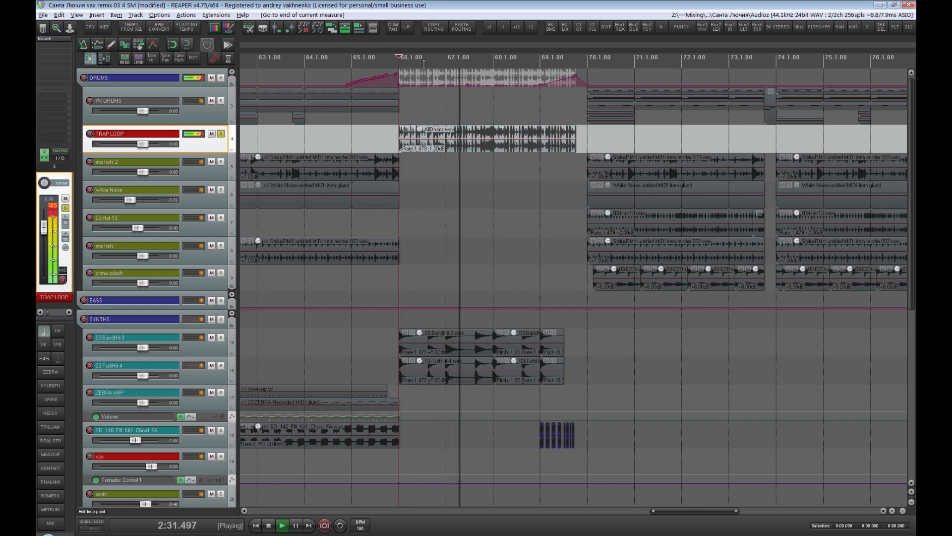
click(268, 525)
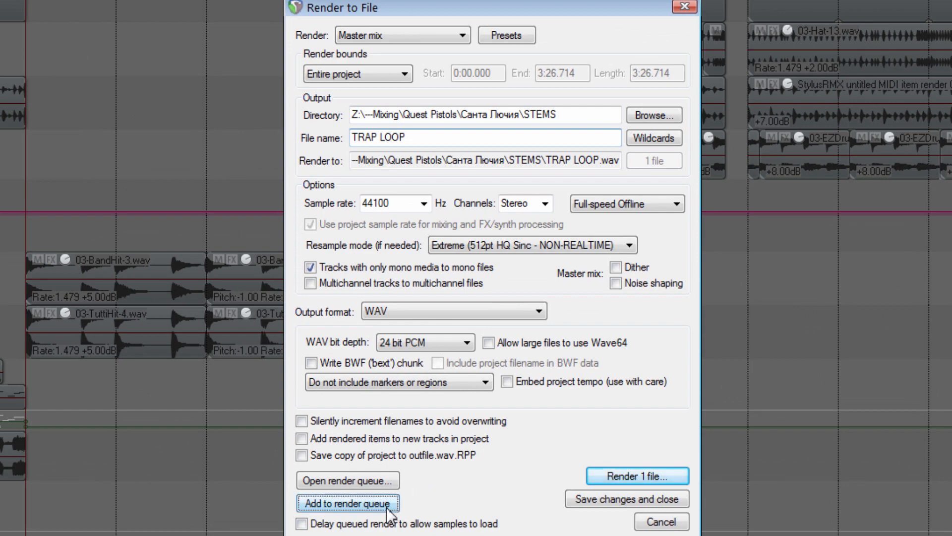
click(347, 505)
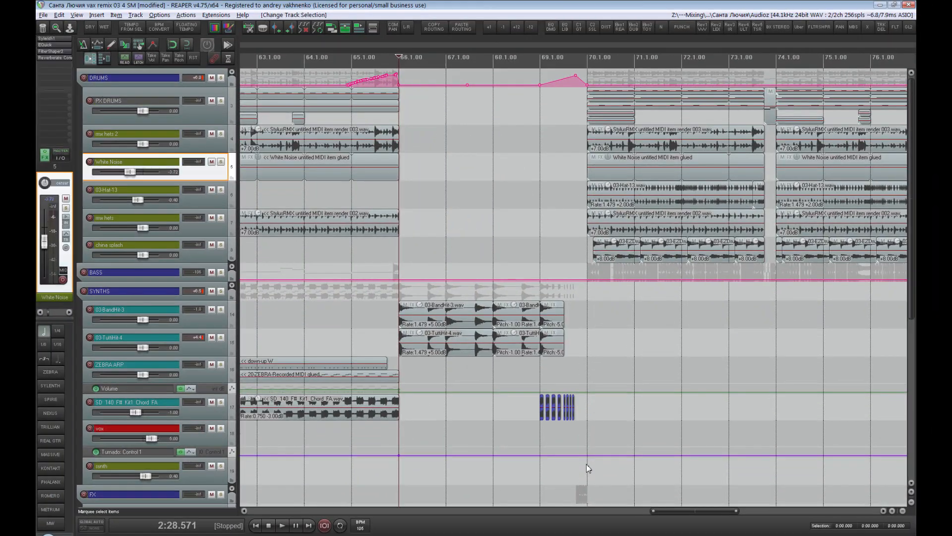
Close the Phalanx drum sampler window and remove the drum folder tracks
click(133, 100)
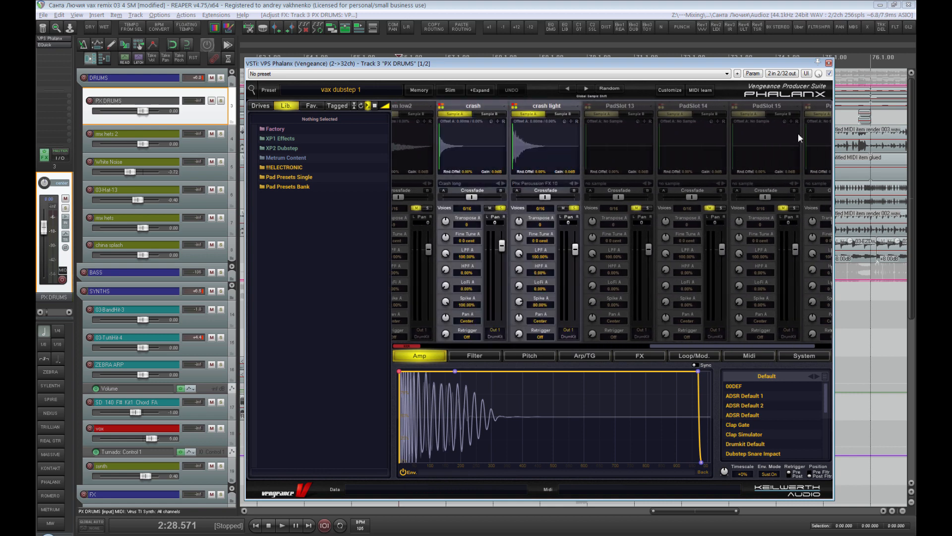
click(828, 63)
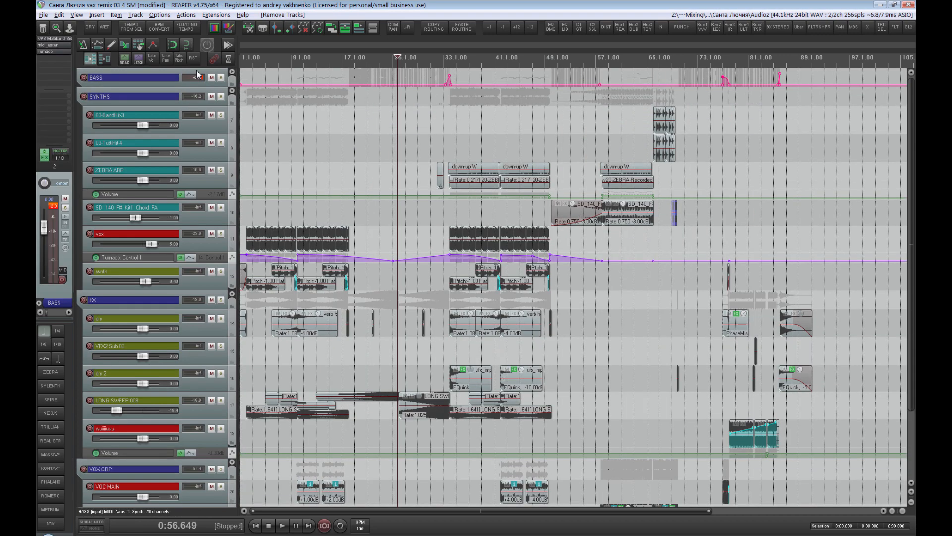
Collapse the other folders, solo BASS, and name the render BASS GRP
click(82, 96)
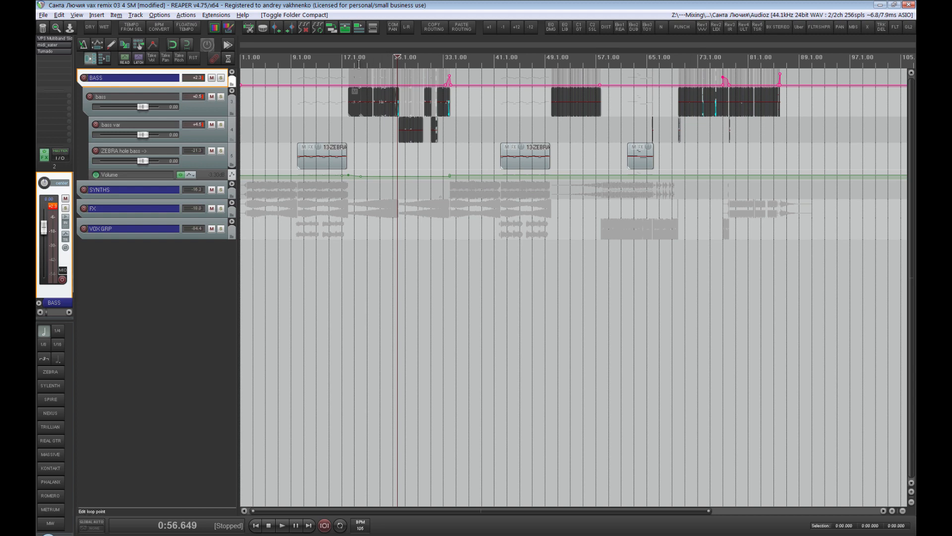
click(354, 58)
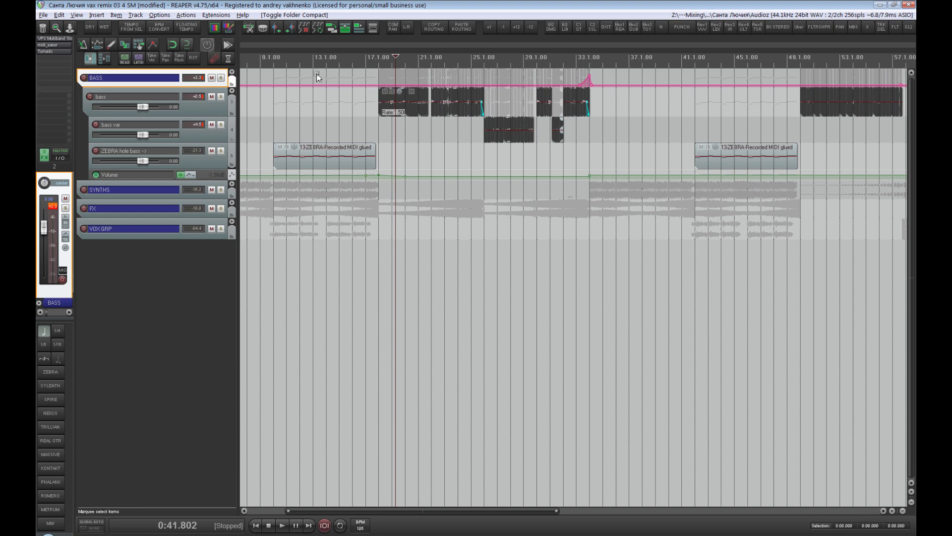
mouse_move(320, 89)
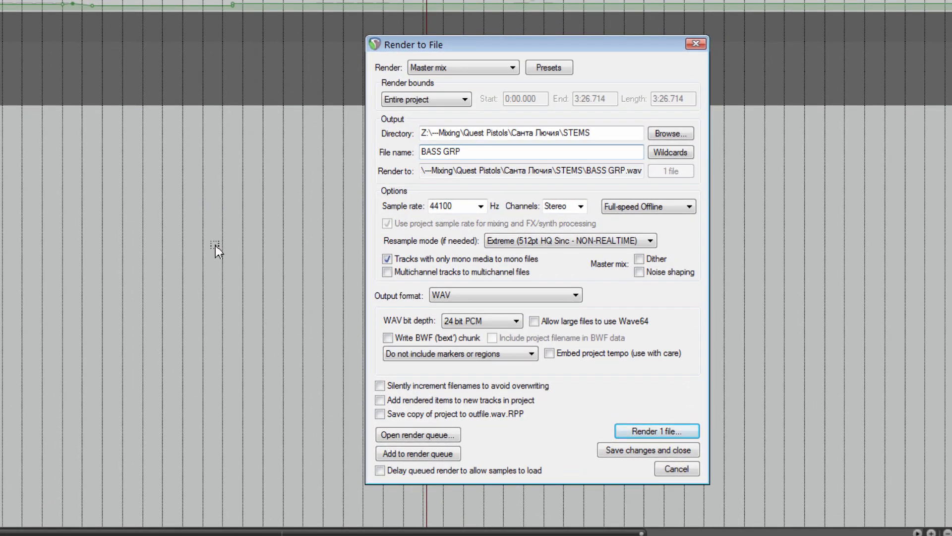
click(417, 452)
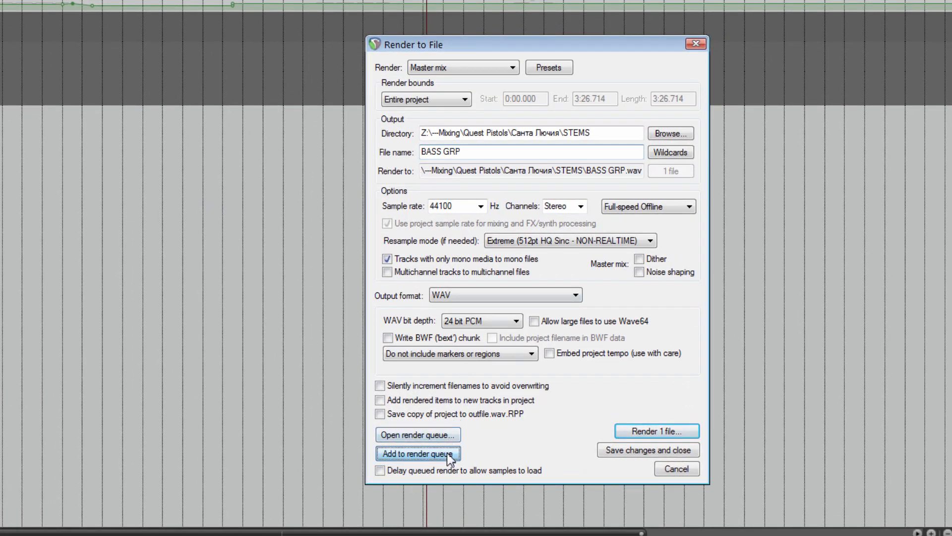
Queue the BASS GRP stem and set up the next SYNTHS stem render
click(418, 453)
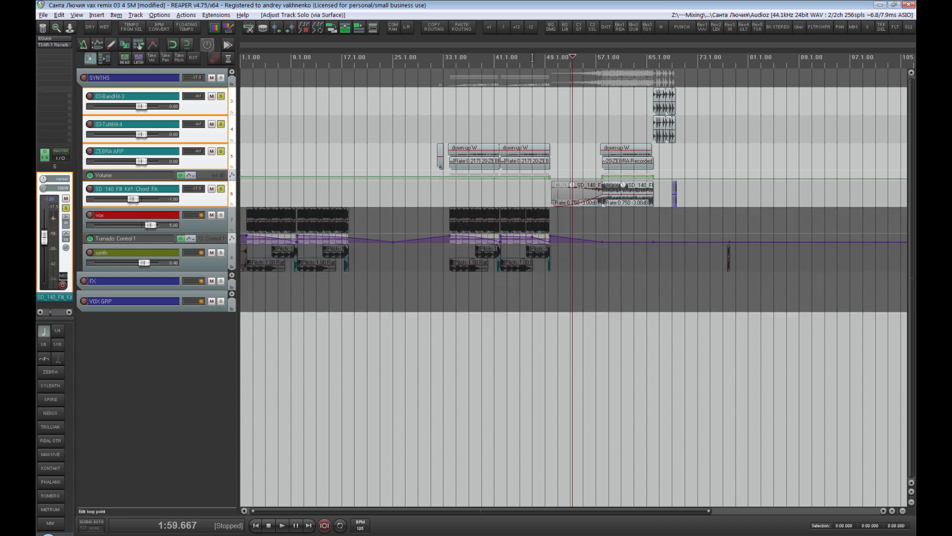
click(282, 525)
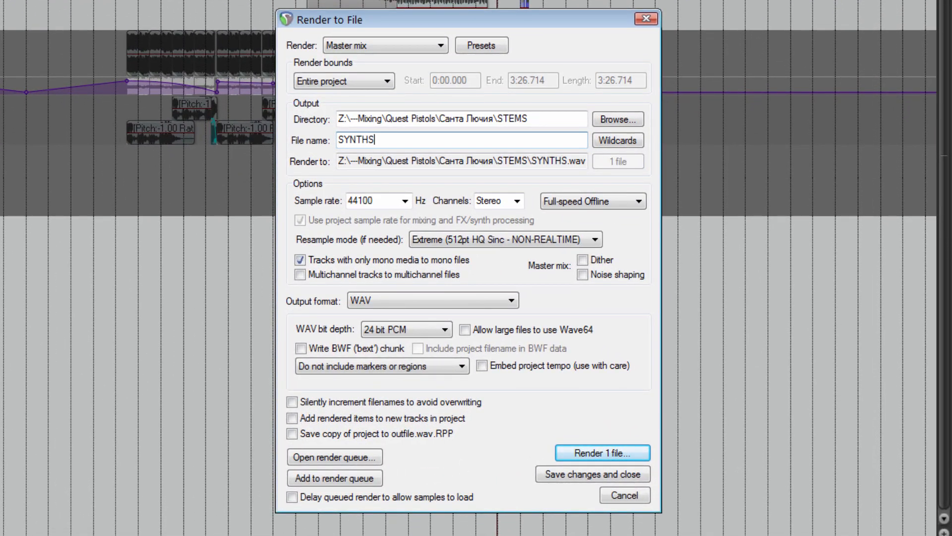
text(" ")
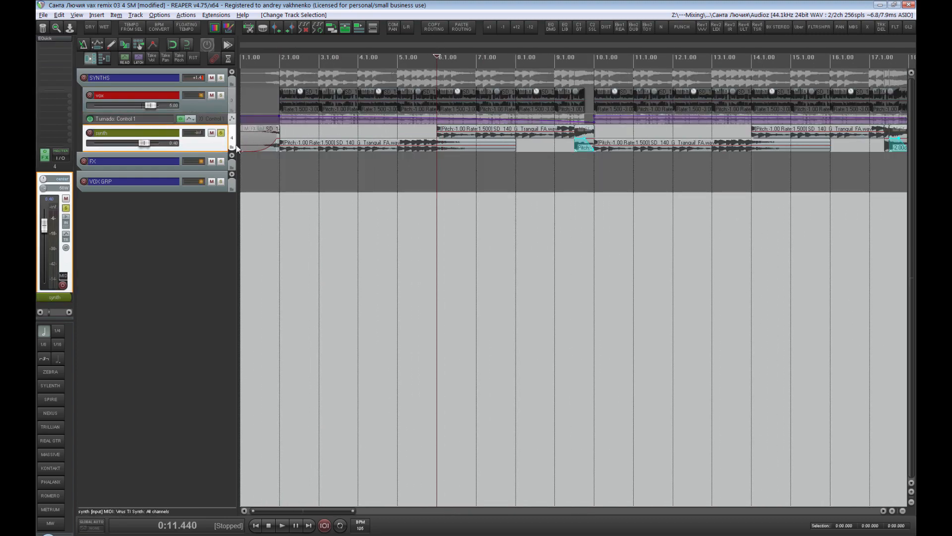
Solo the lead synth track and queue its SYNTHS LEAD 1 stem
click(281, 525)
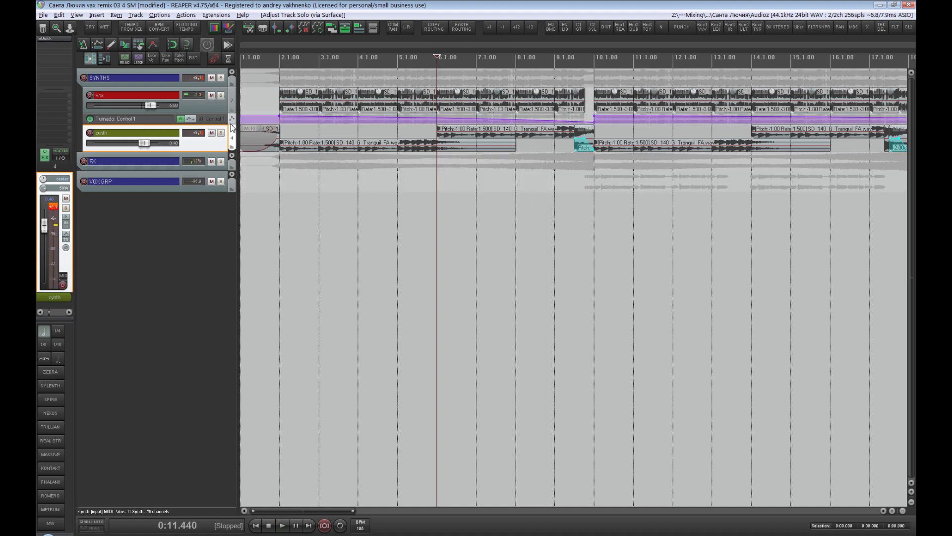
click(128, 95)
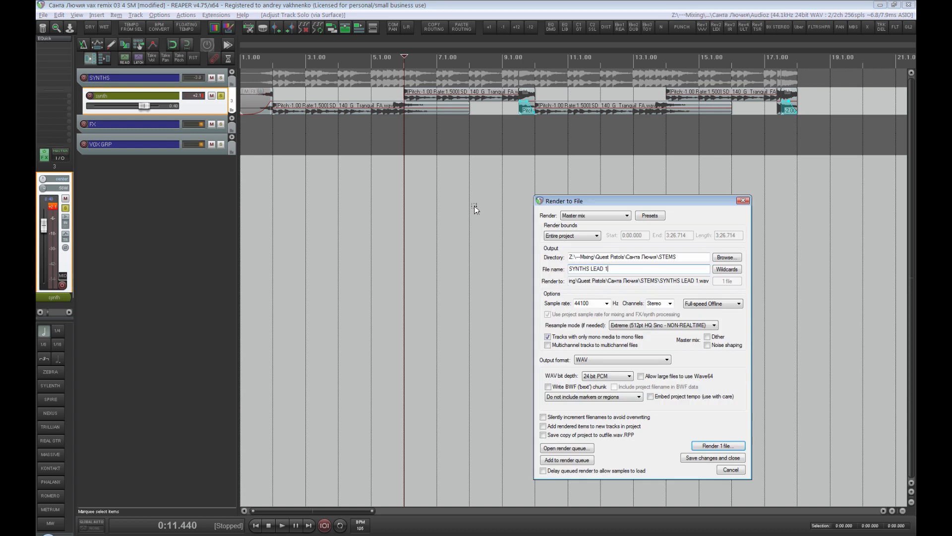
click(566, 460)
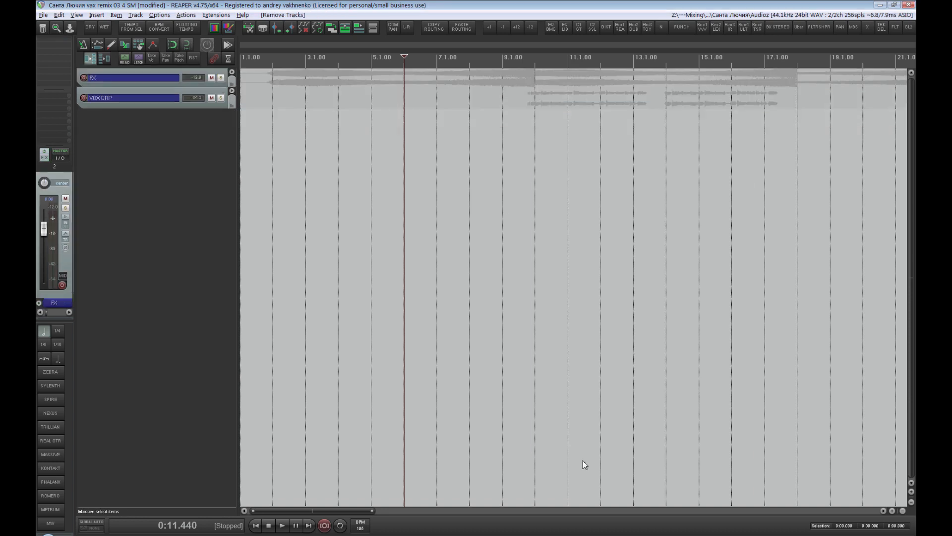
Expand VOX GRP, check the RAPS track routing, and queue VOCALS MAIN DRY
click(127, 98)
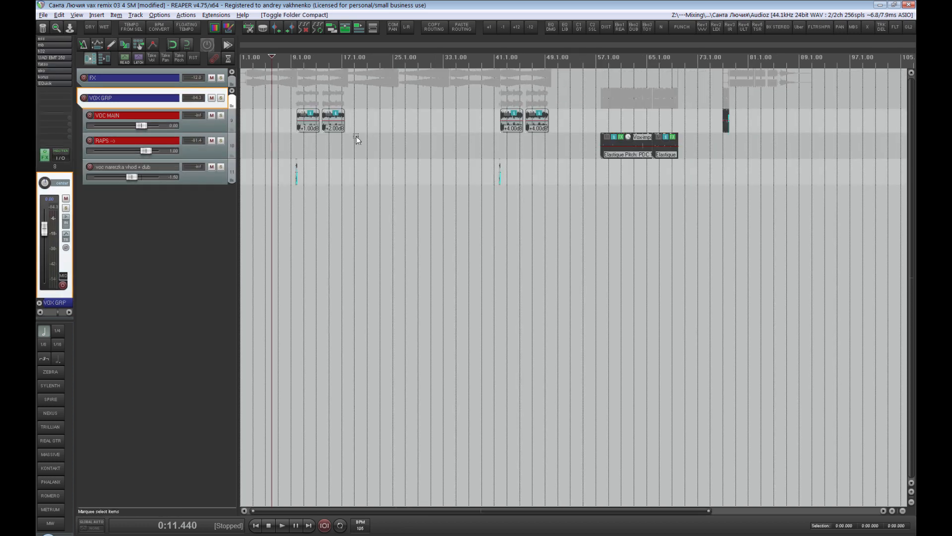
mouse_move(414, 181)
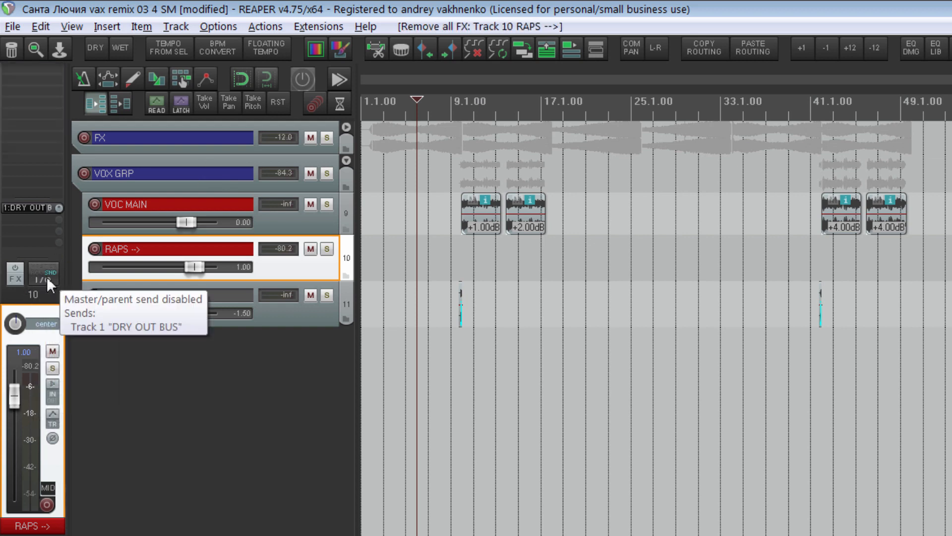
click(170, 294)
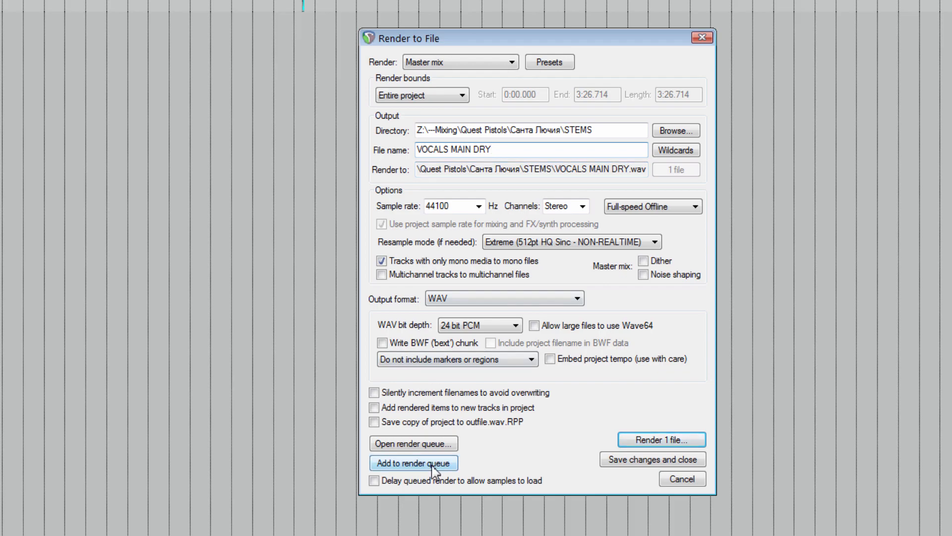
click(413, 463)
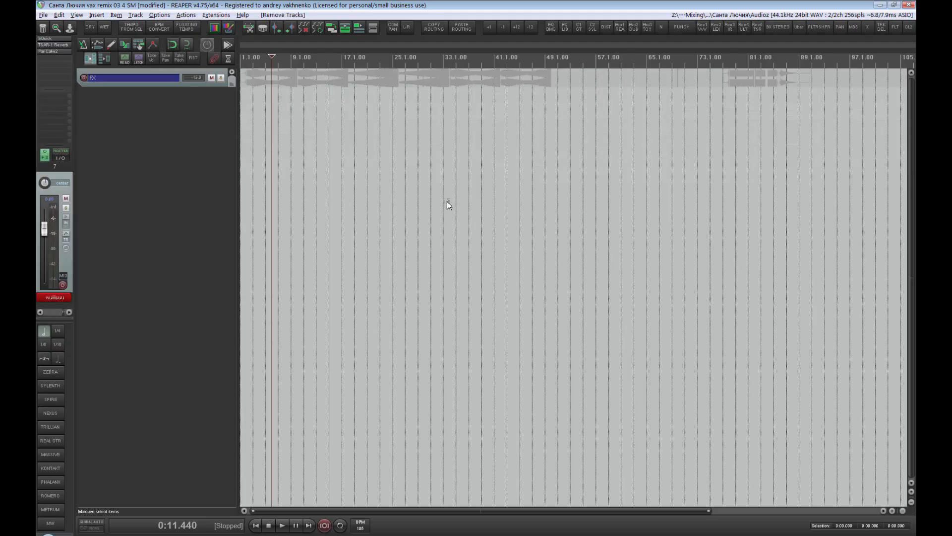
Queue the FX stem, then solo the uplift sweep and name its render FX UPLIFT
click(133, 77)
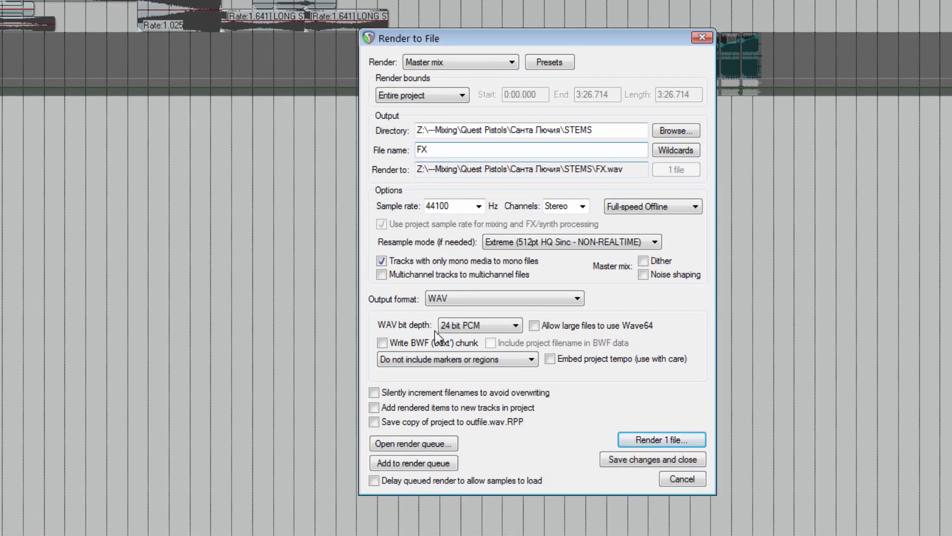
click(682, 479)
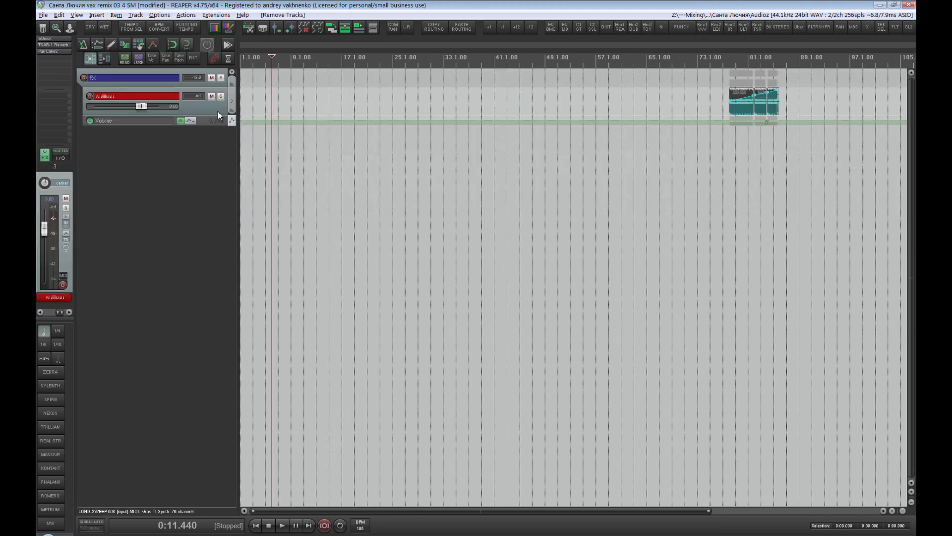
click(149, 95)
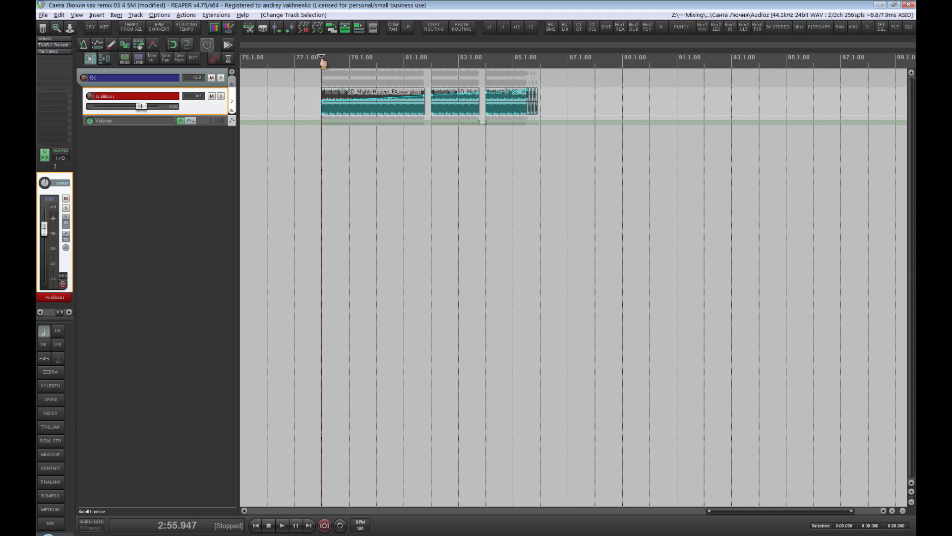
click(281, 525)
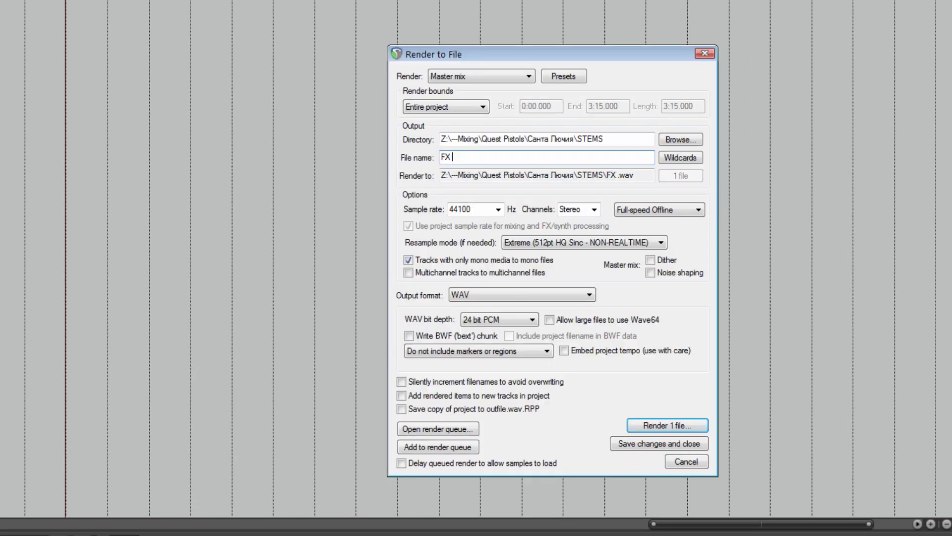
text(UPLIF)
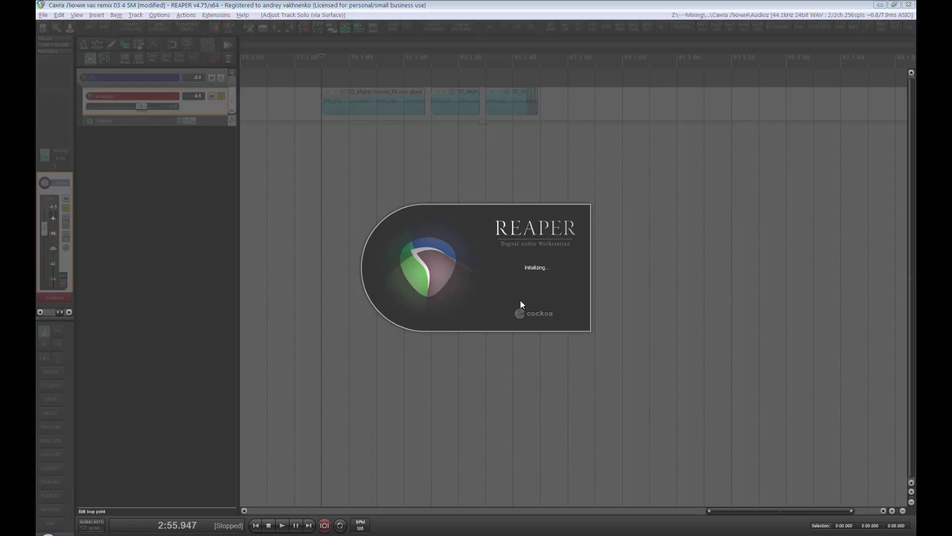
Render all thirteen queued stems, KICK through FX UPLIFT, from the render queue
click(14, 25)
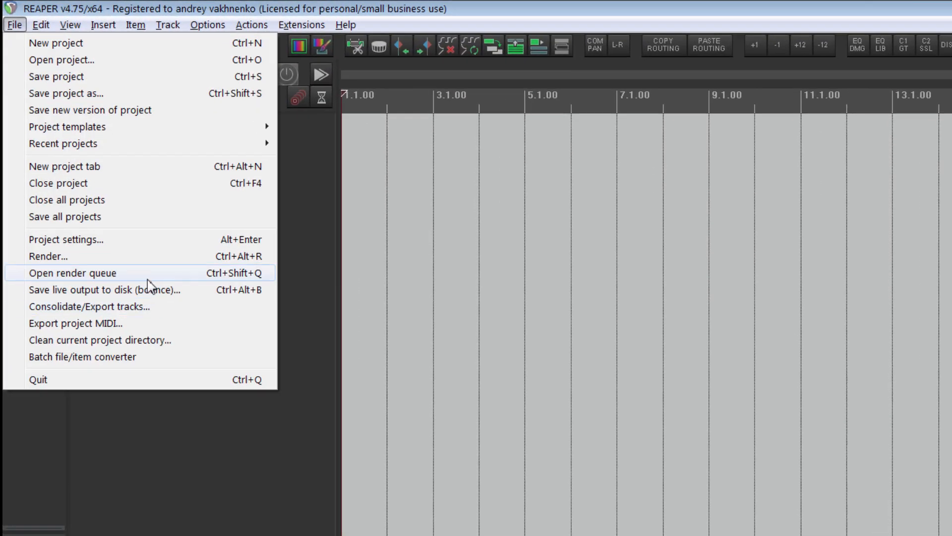
click(71, 273)
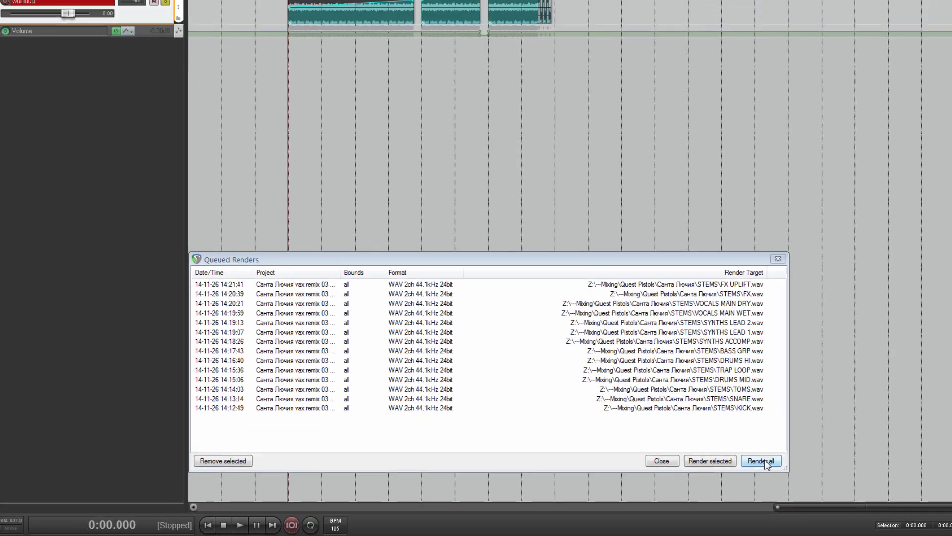
click(761, 460)
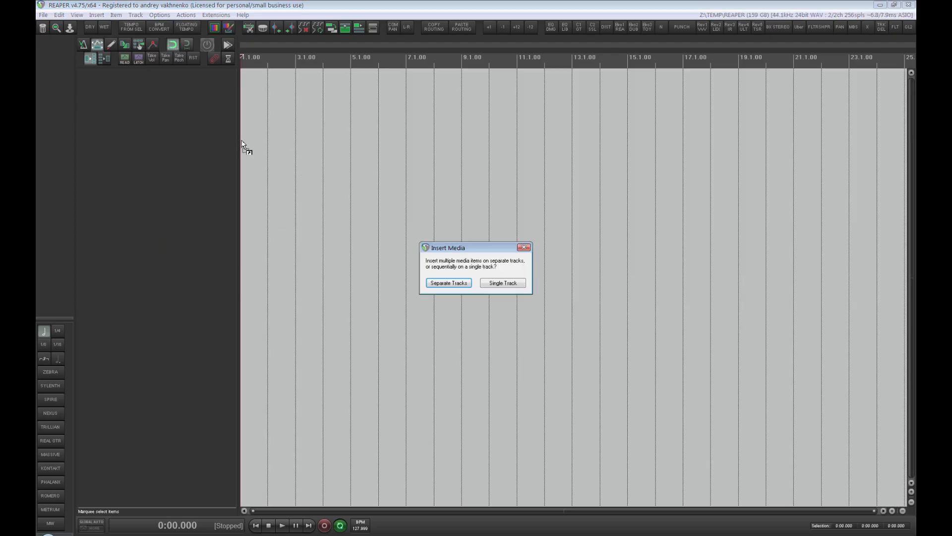
Import stems and MIDI as separate tracks, then compare playback with VOC MAIN DRY muted
click(448, 282)
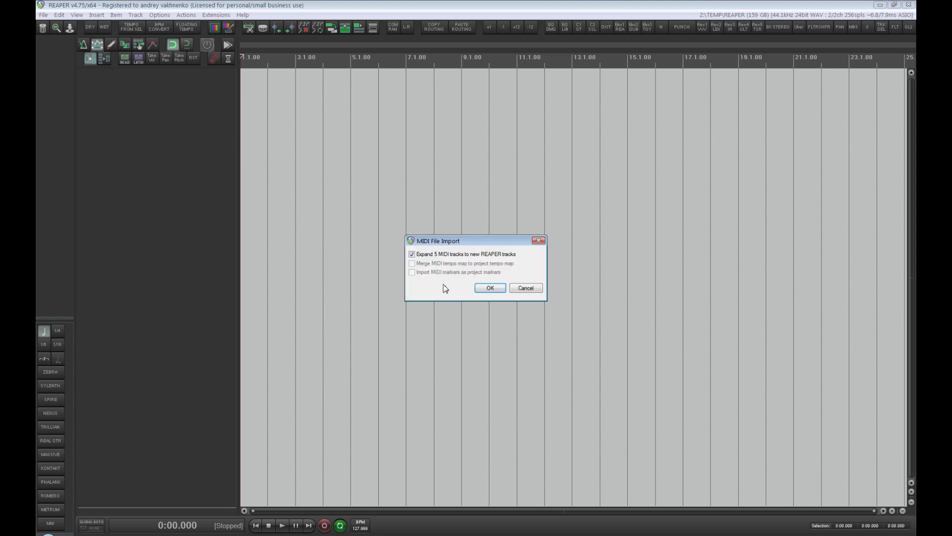
click(489, 287)
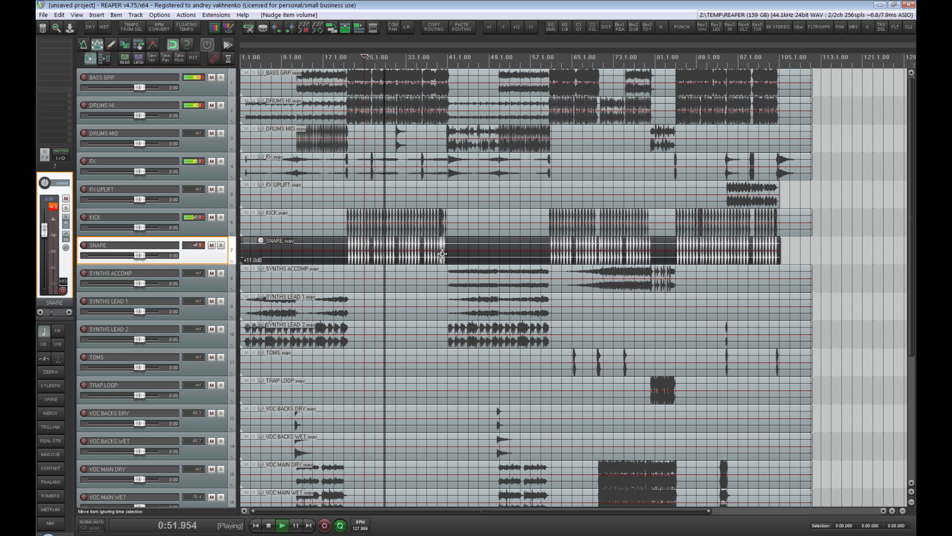
scroll(down, 3)
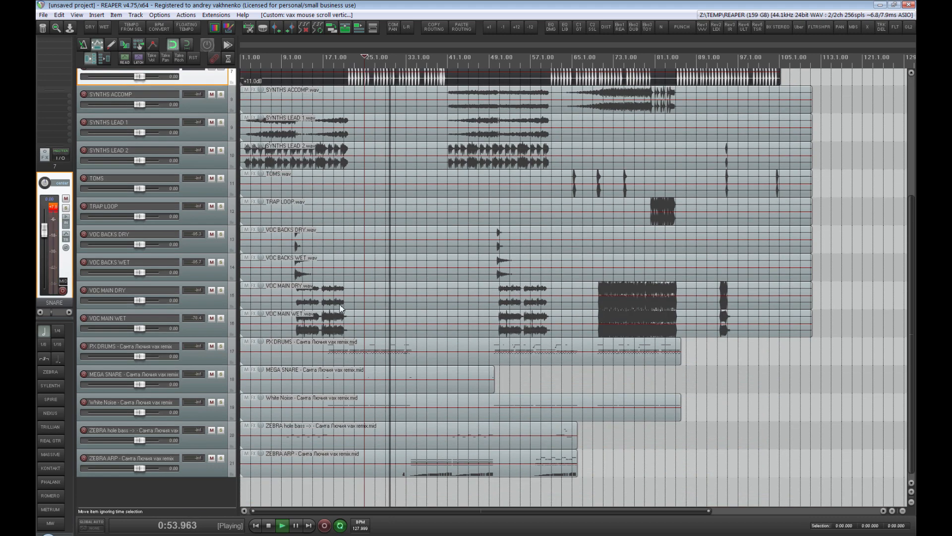
click(212, 291)
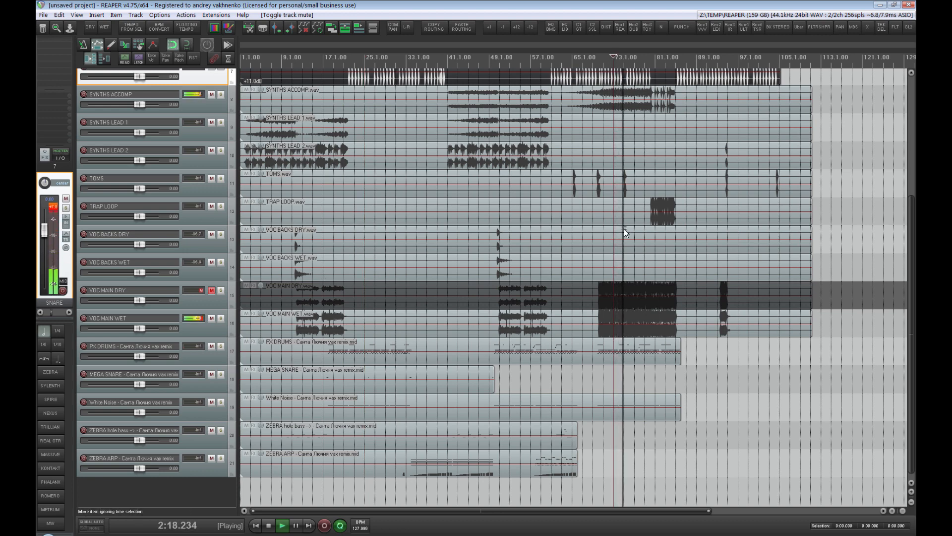
click(268, 525)
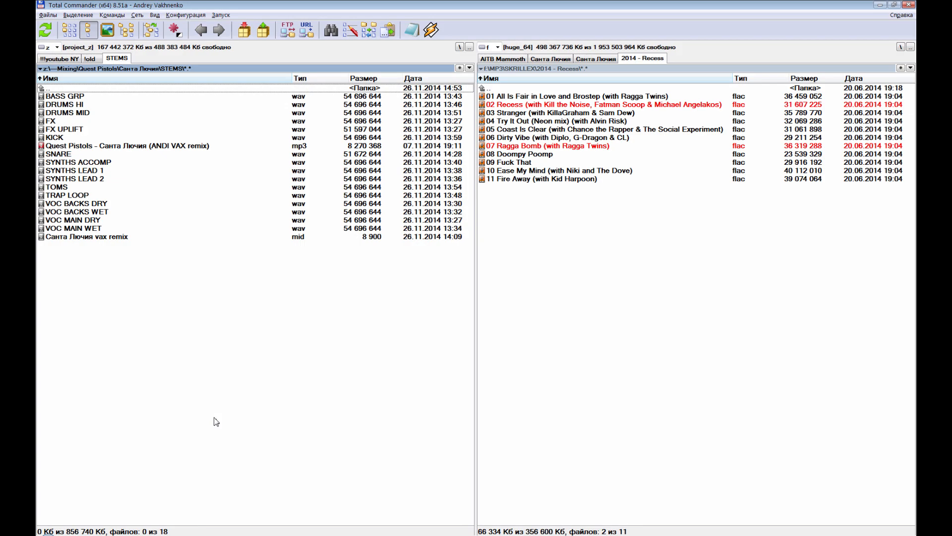
Create the multi, midi, preview and references subfolders in STEMS using F7
key(F7)
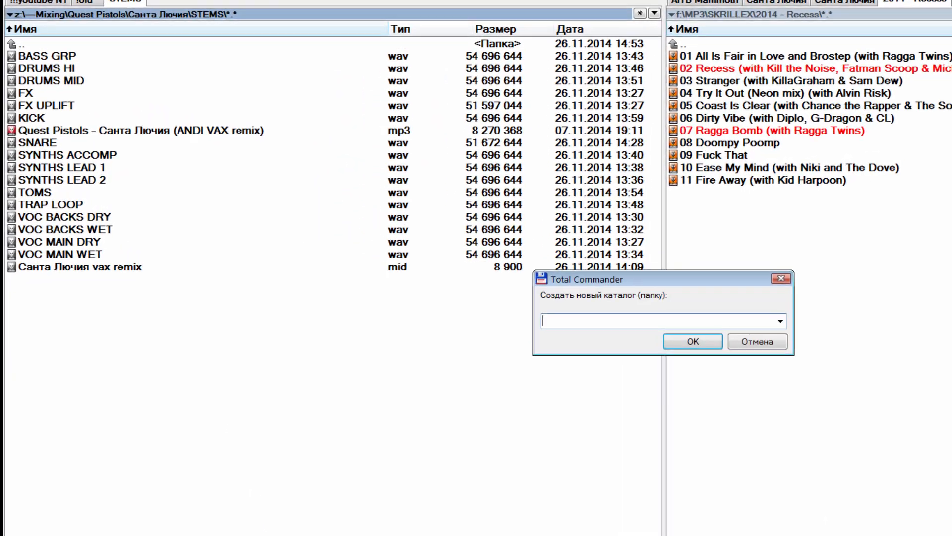
text(multi)
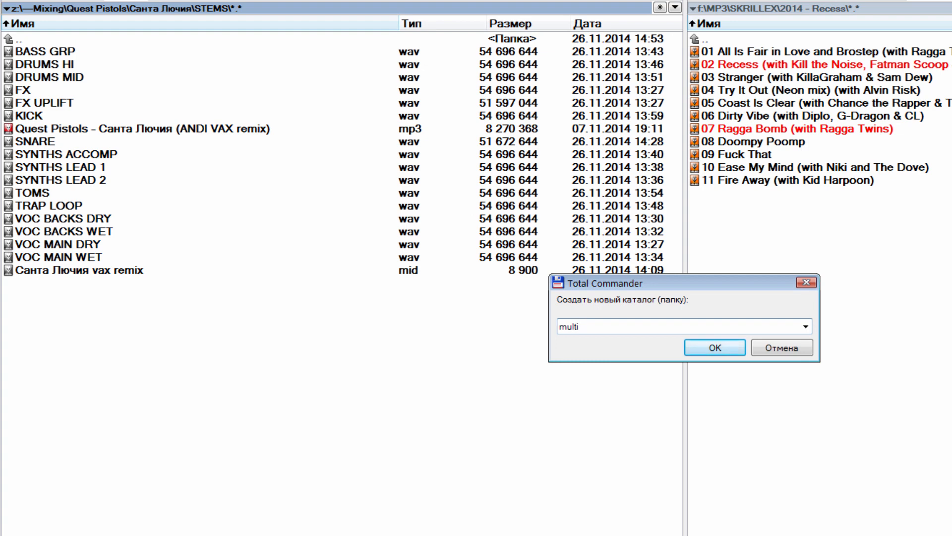
text(midi)
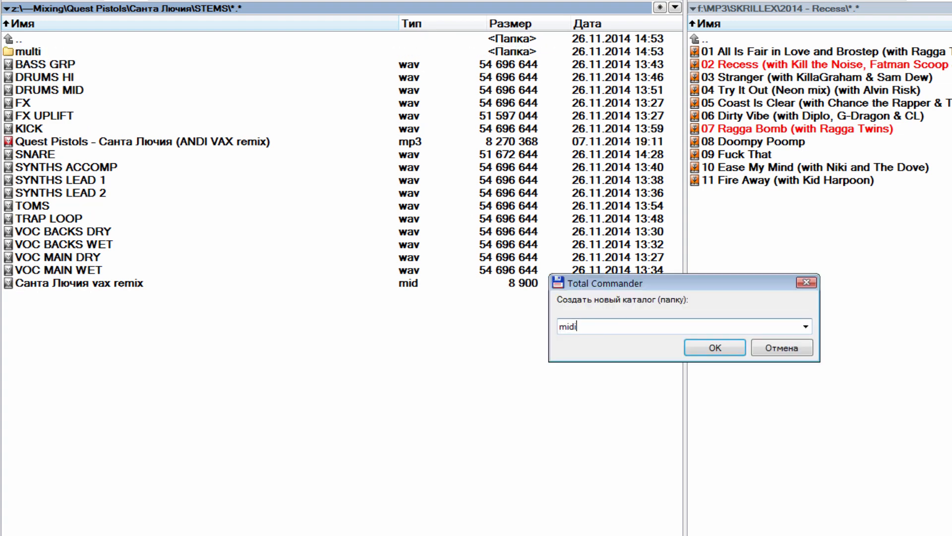
click(714, 347)
text(refere)
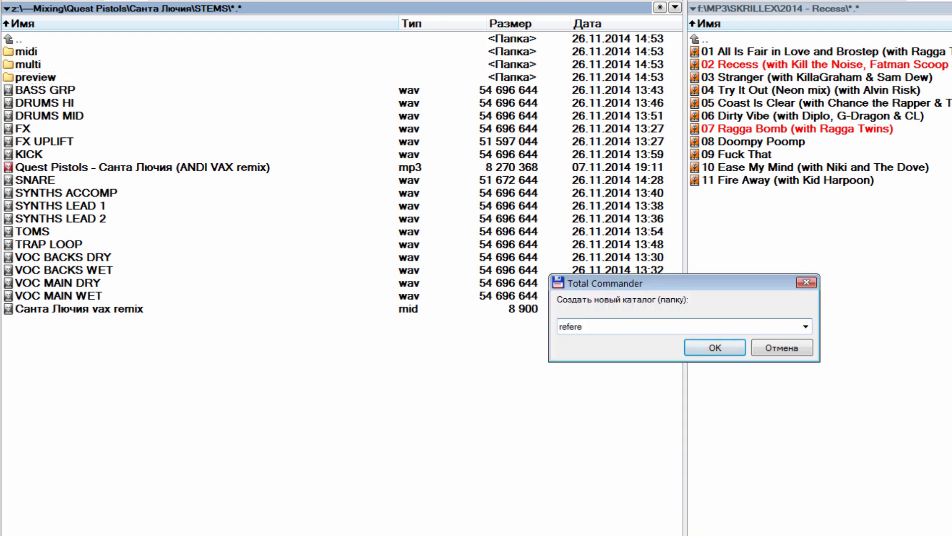
click(715, 347)
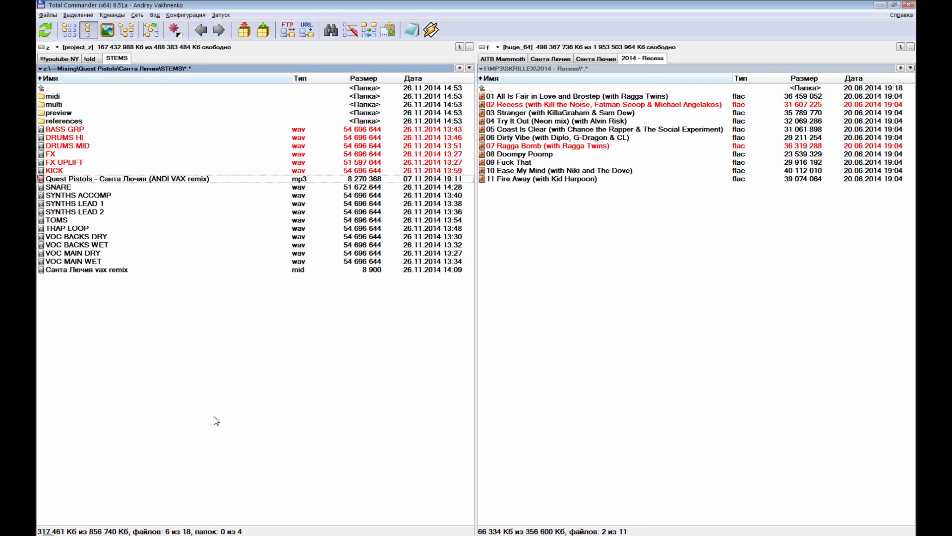
Rename the multi folder to 'multi 128 BPM' and open actions for the four folders
double_click(56, 110)
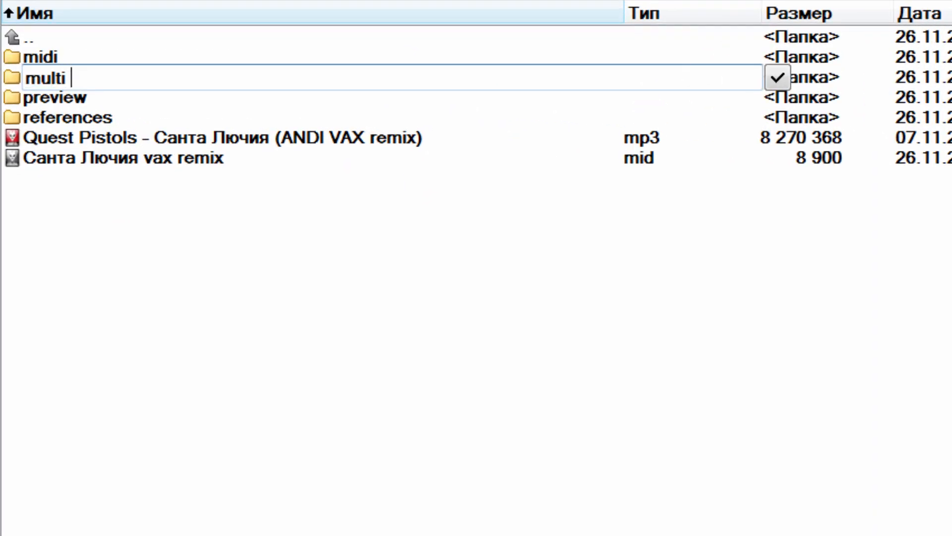
text(128 BPM)
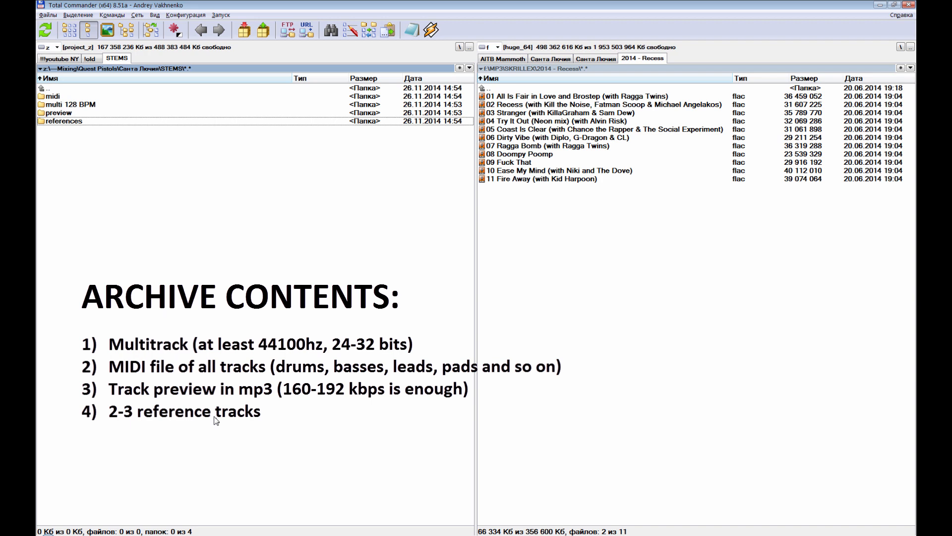
right_click(40, 112)
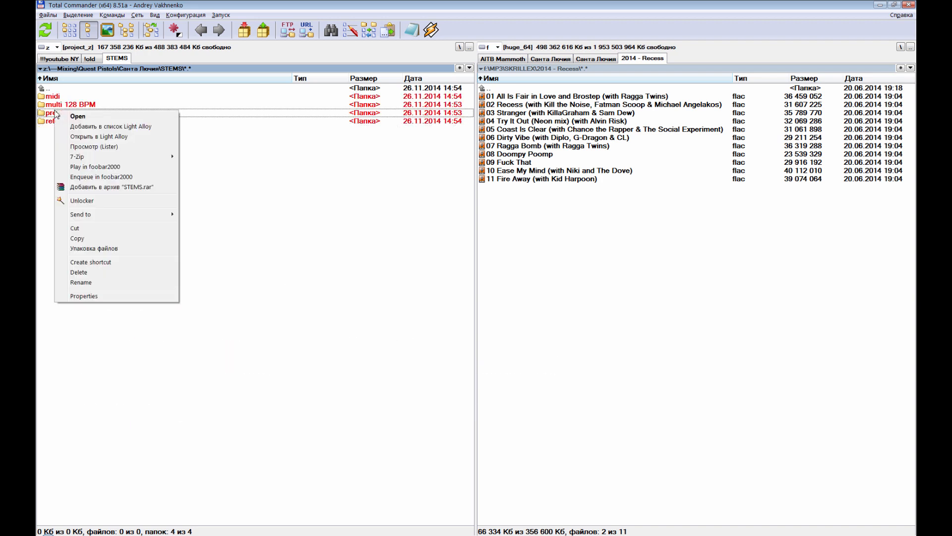